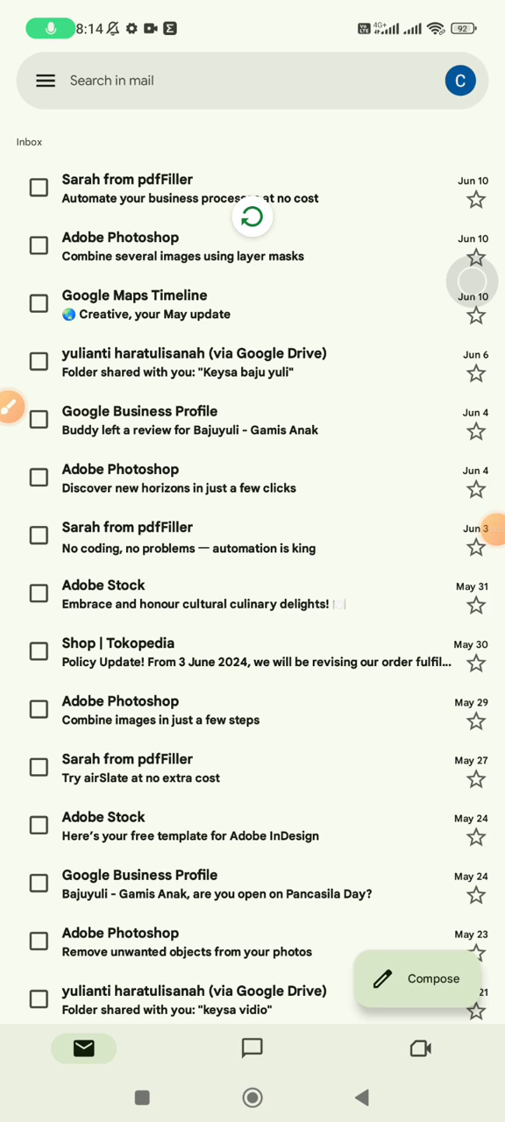
Step: Pull down to refresh the inbox, then show the signed-in Google account via the profile avatar
{"action": "scroll", "scroll_direction": "down", "scroll_amount": 3}
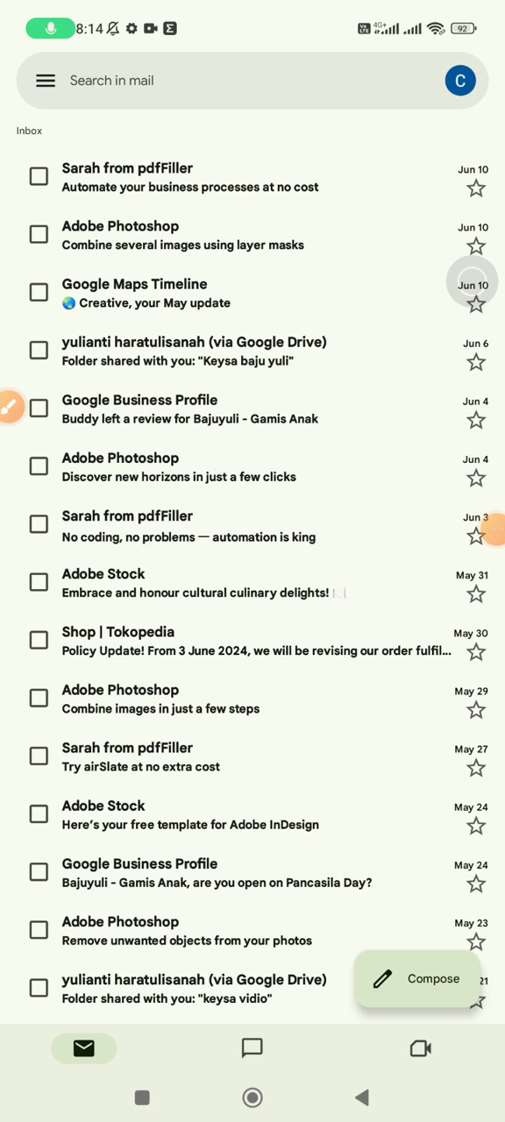
{"action": "left_click_drag", "start_coordinate": [123, 454], "coordinate": [412, 127]}
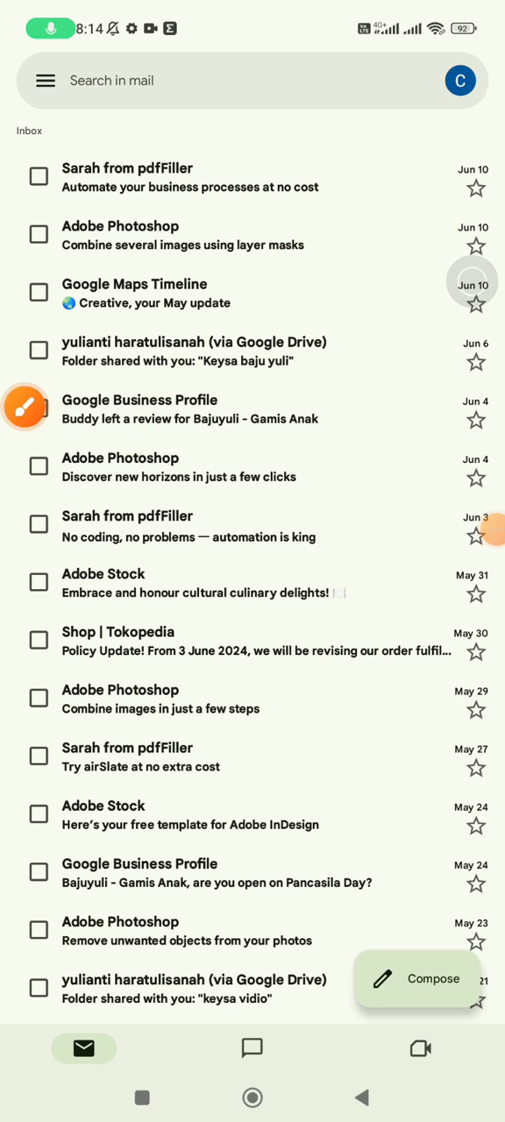
{"action": "left_click", "coordinate": [459, 81]}
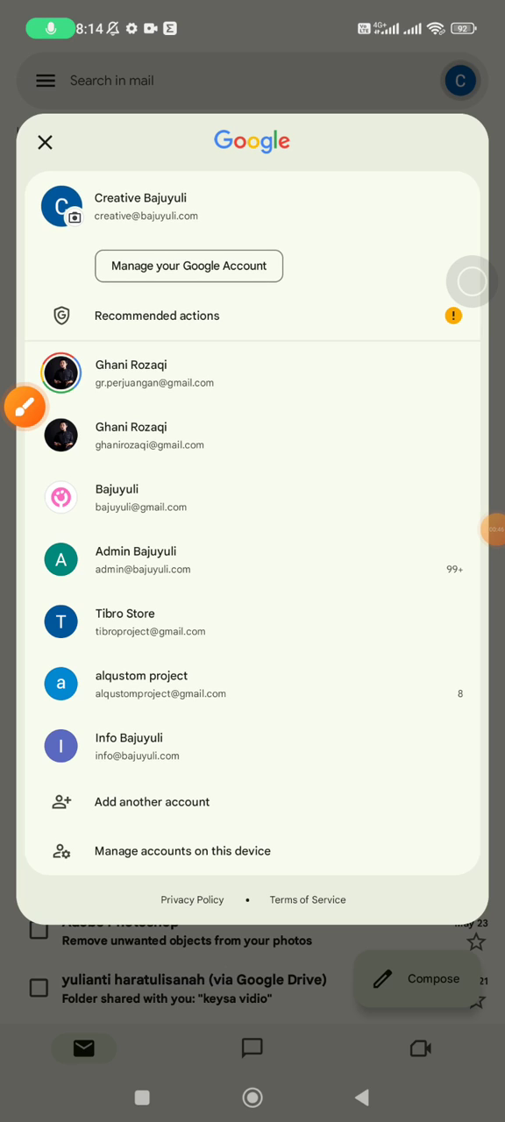